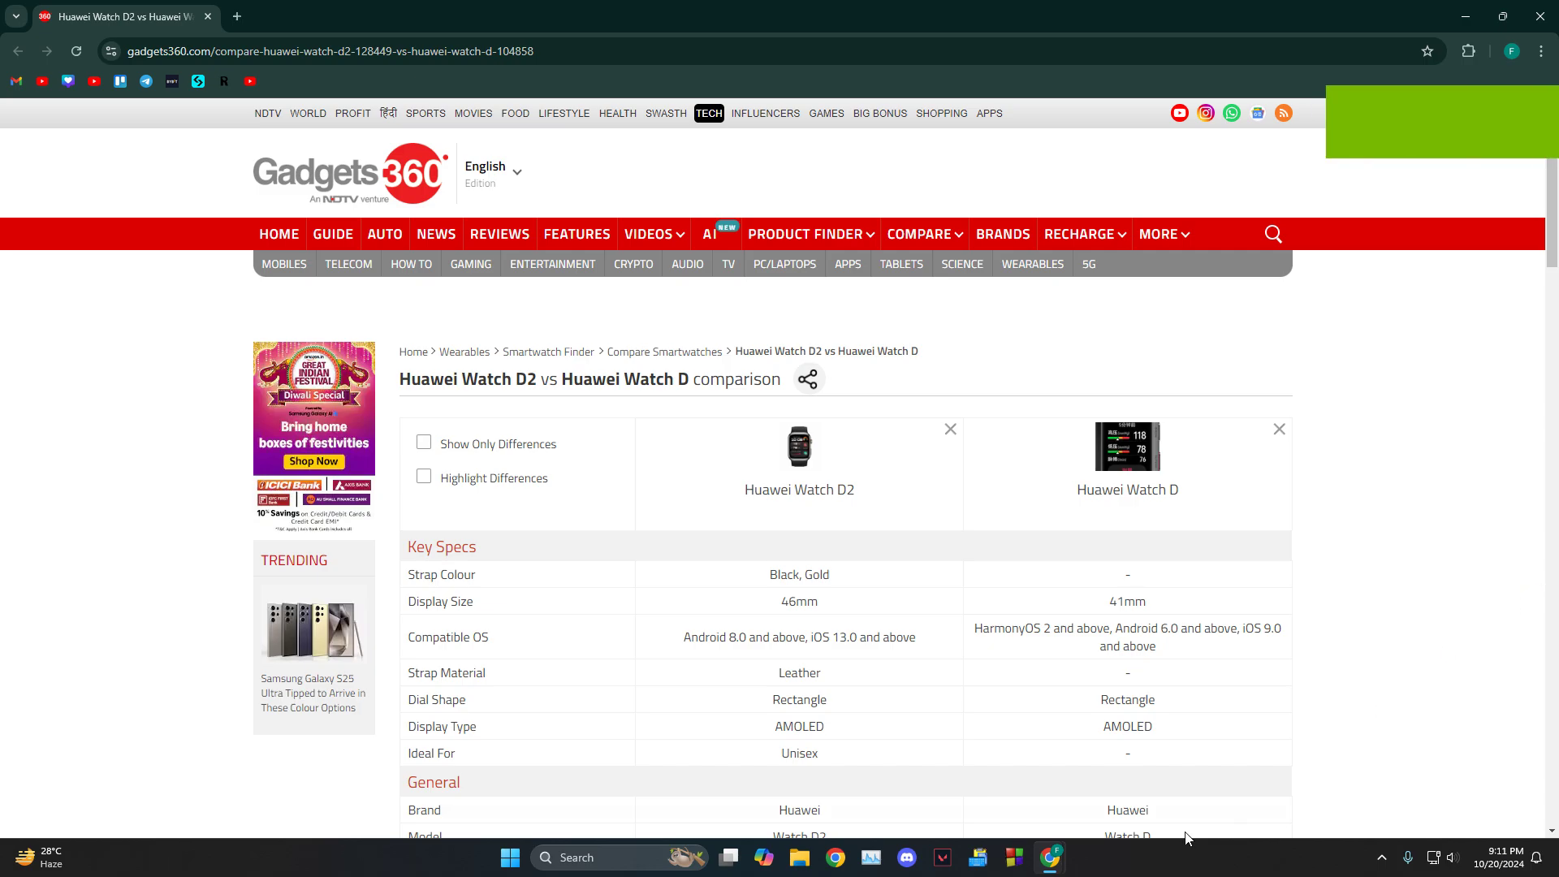
mouse_move(1182, 488)
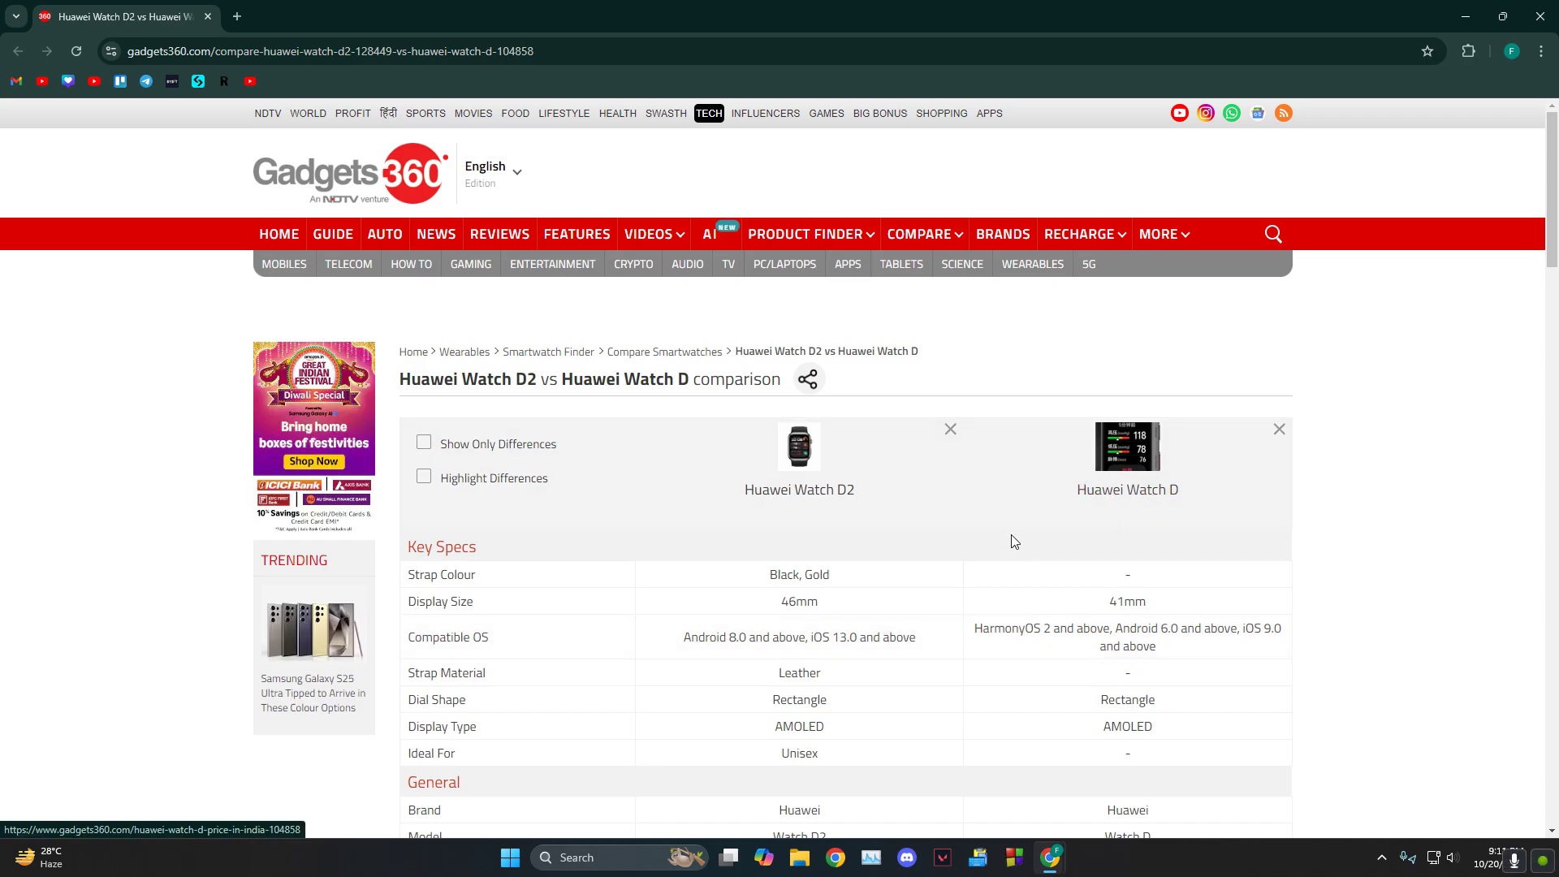
mouse_move(1211, 617)
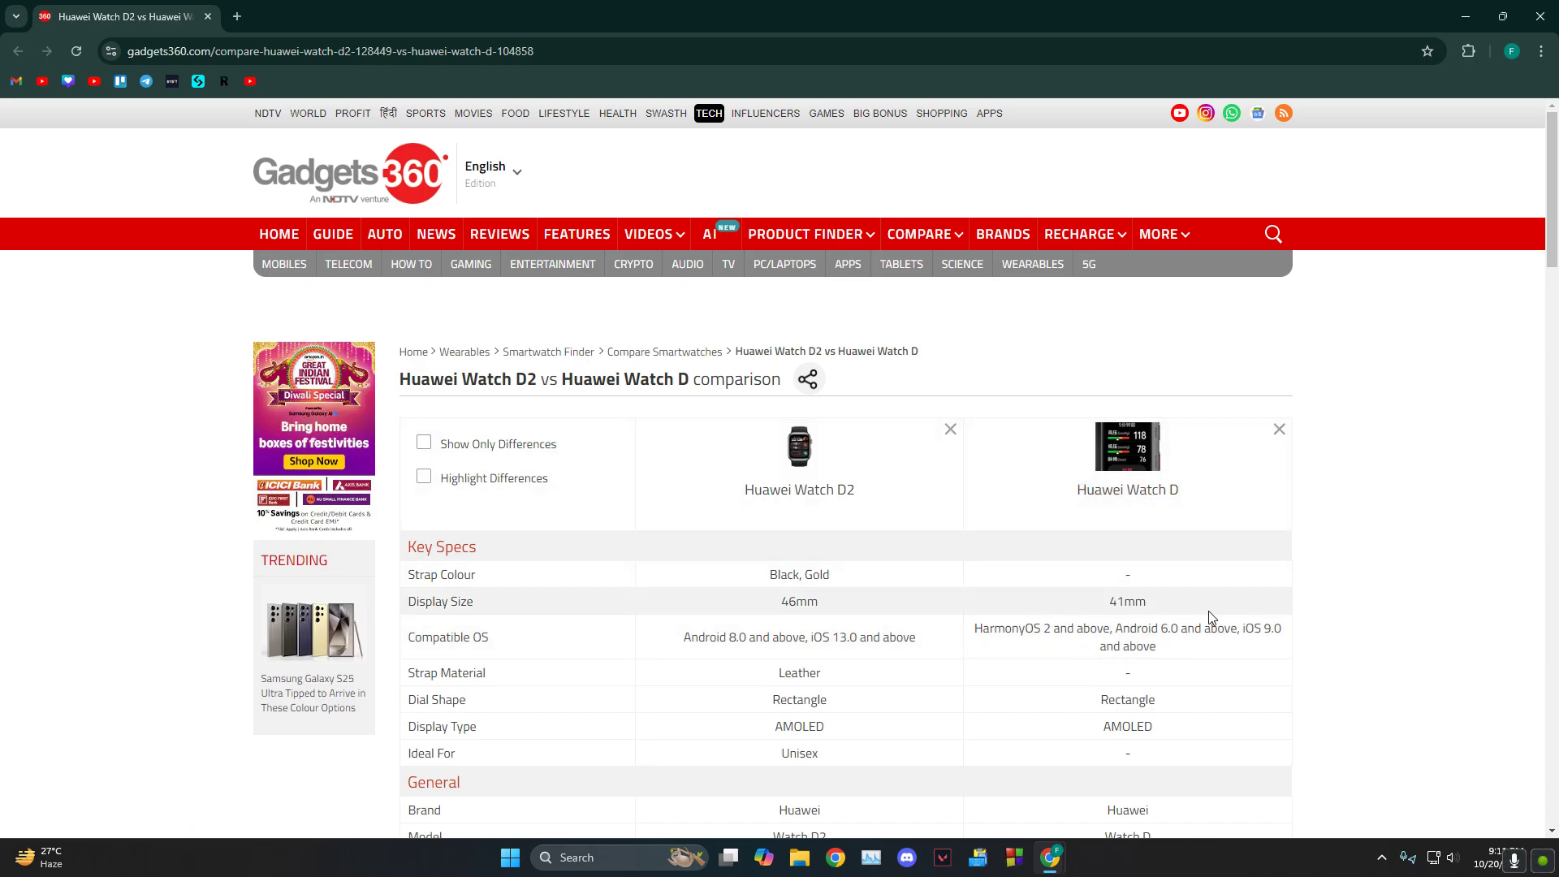
Scroll to the General rows showing September 2024 vs December 2021 release dates and dimensions.
scroll(down, 3)
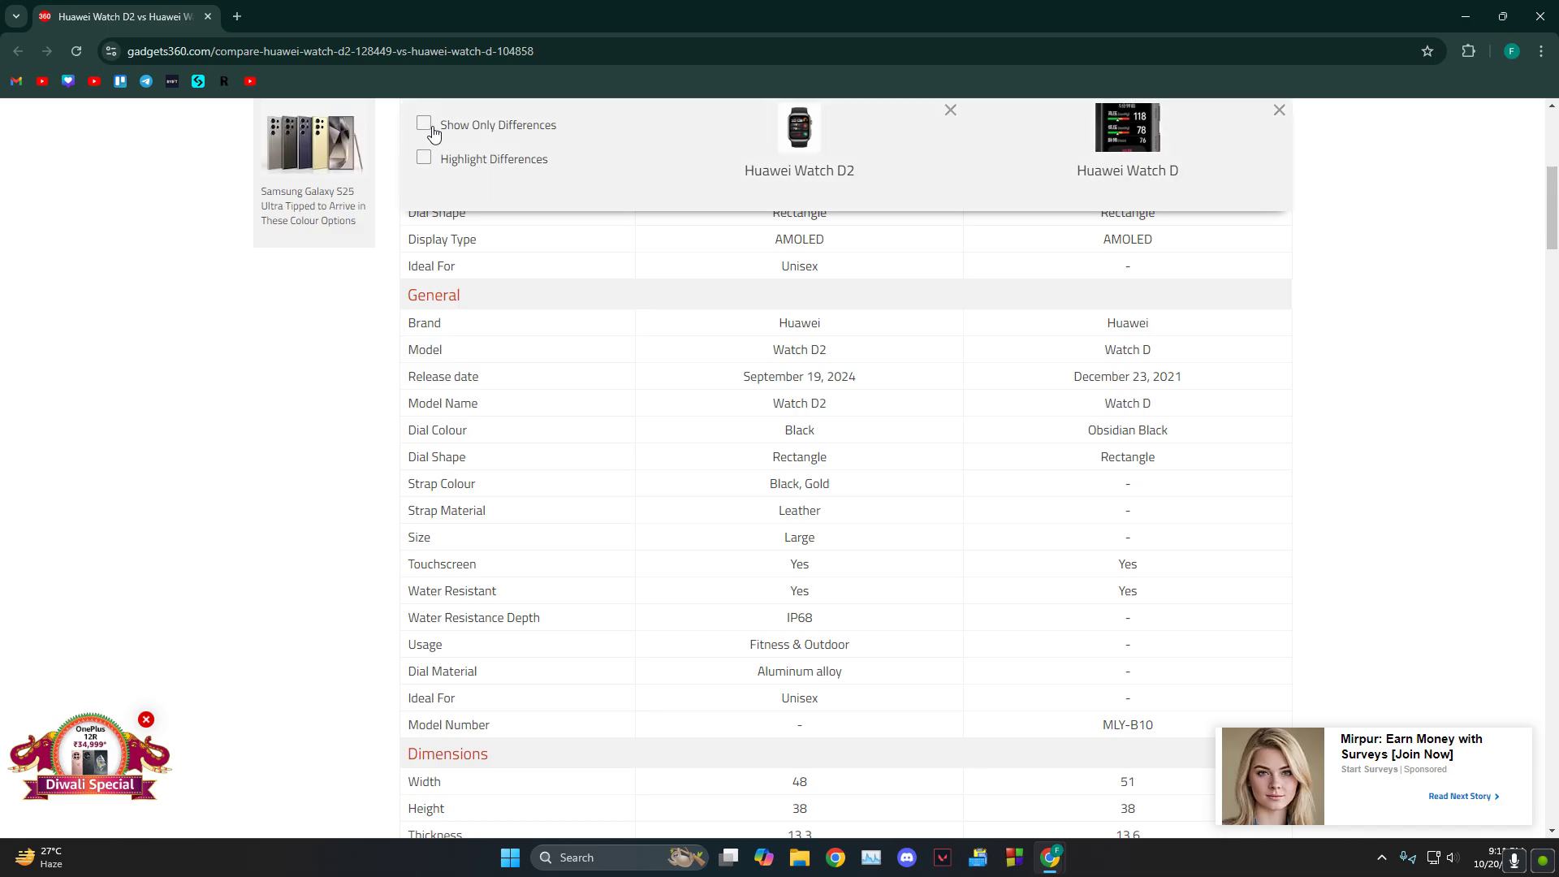
Check 'Show Only Differences' and scroll down to the Fitness and Audio and Video features.
click(423, 124)
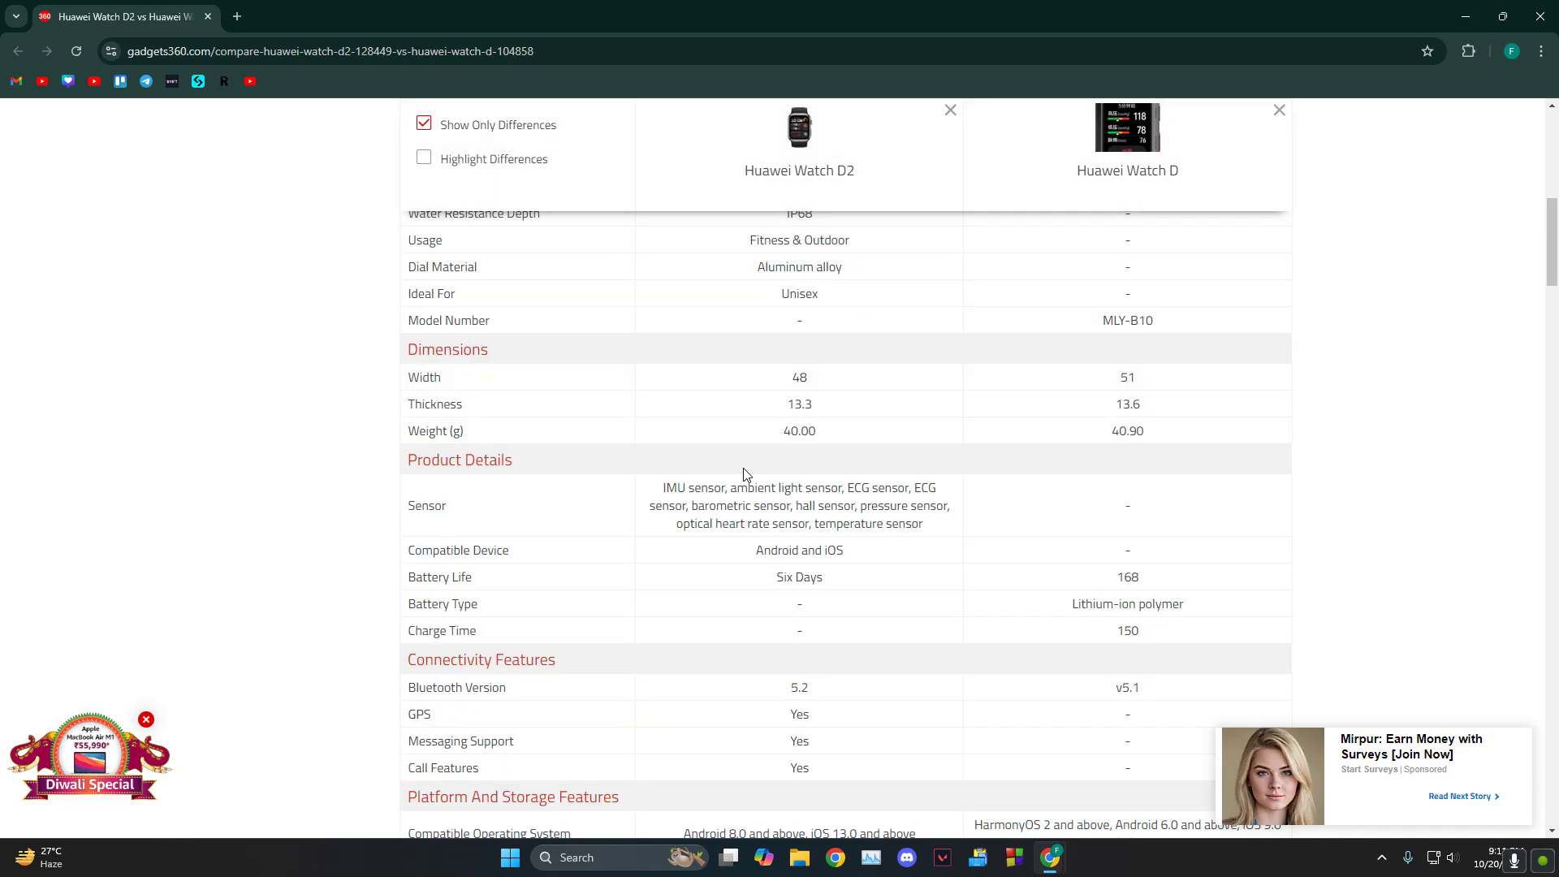
mouse_move(794, 406)
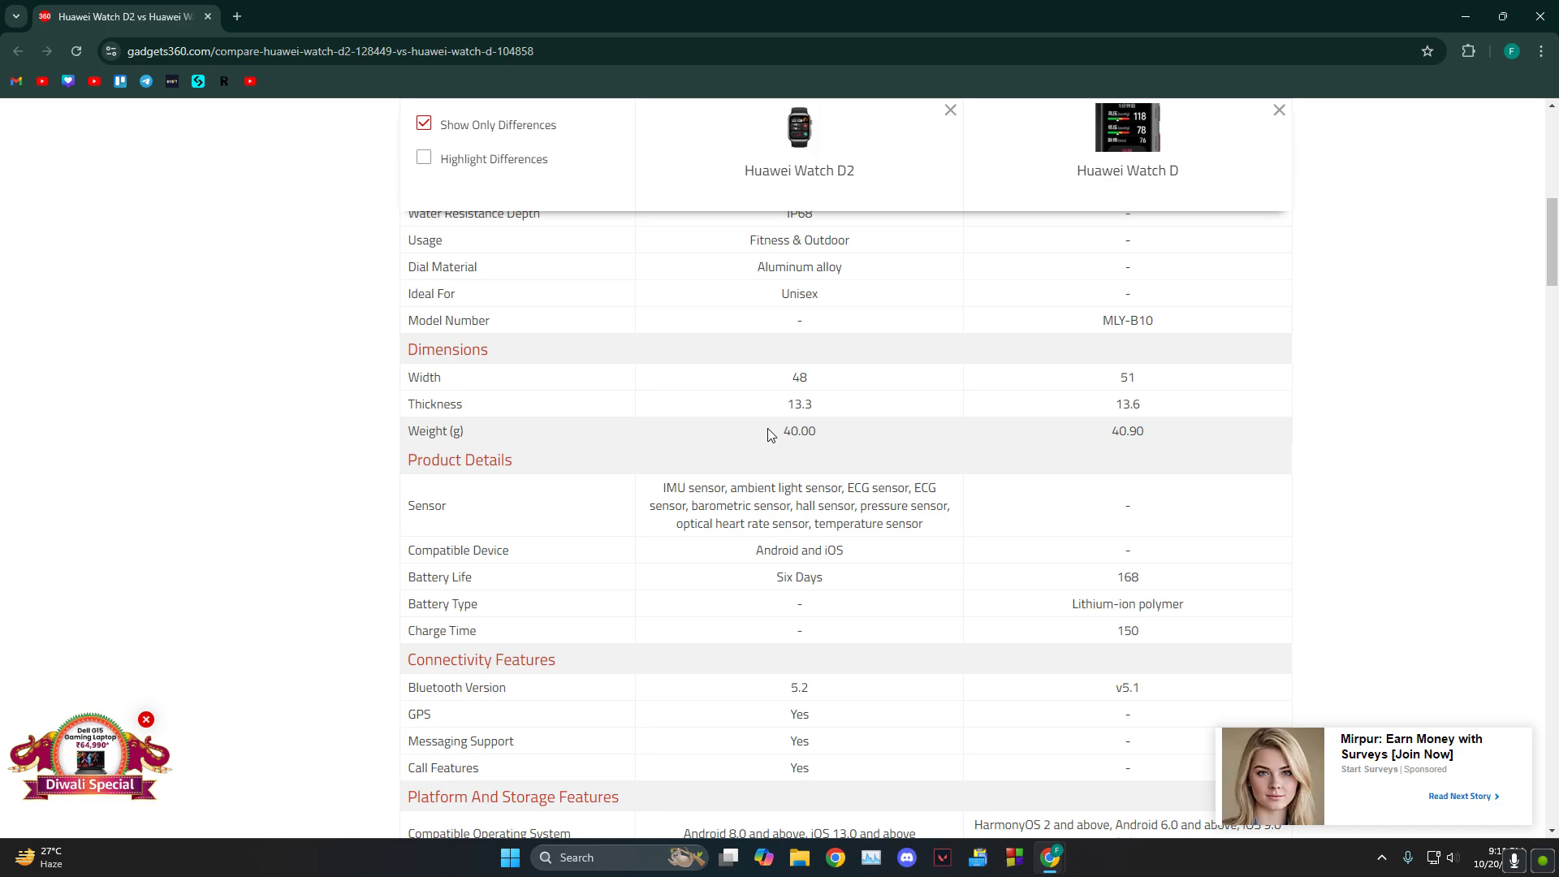
scroll(down, 3)
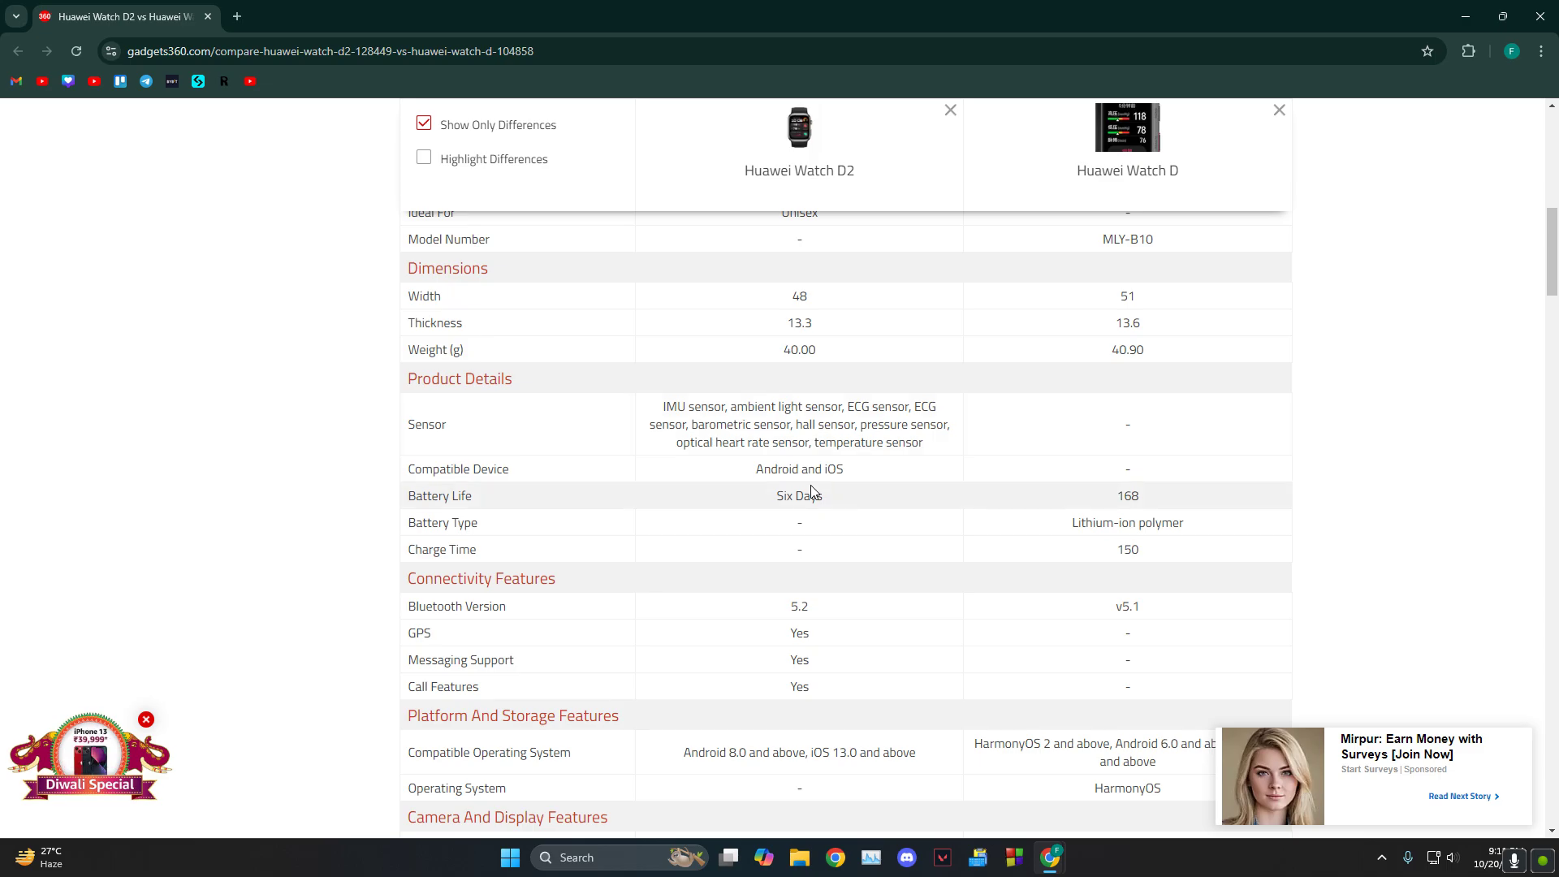
mouse_move(1013, 518)
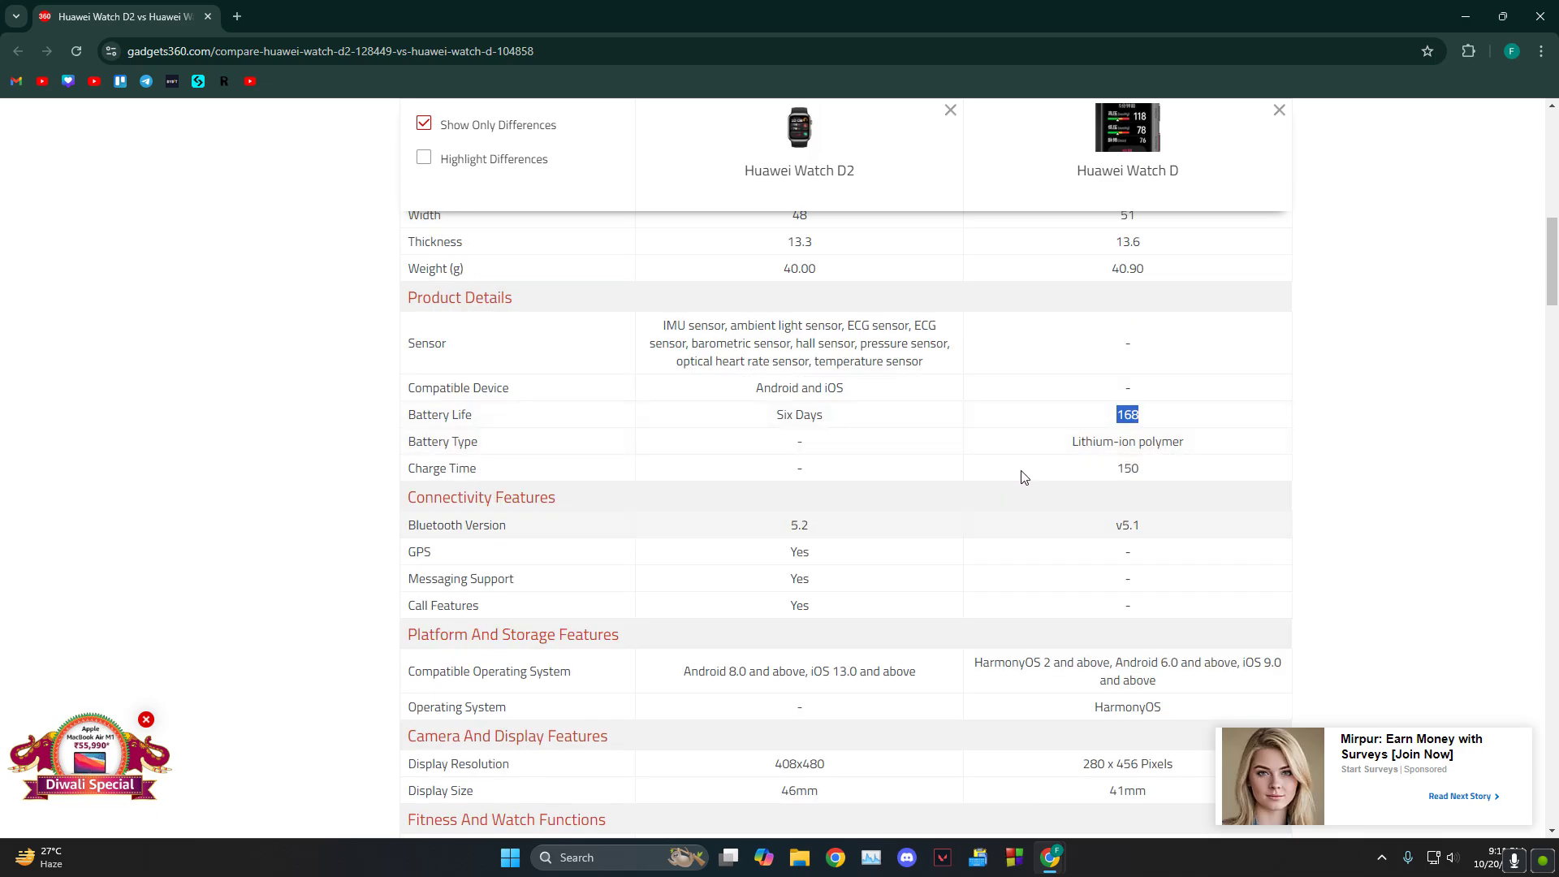
scroll(down, 3)
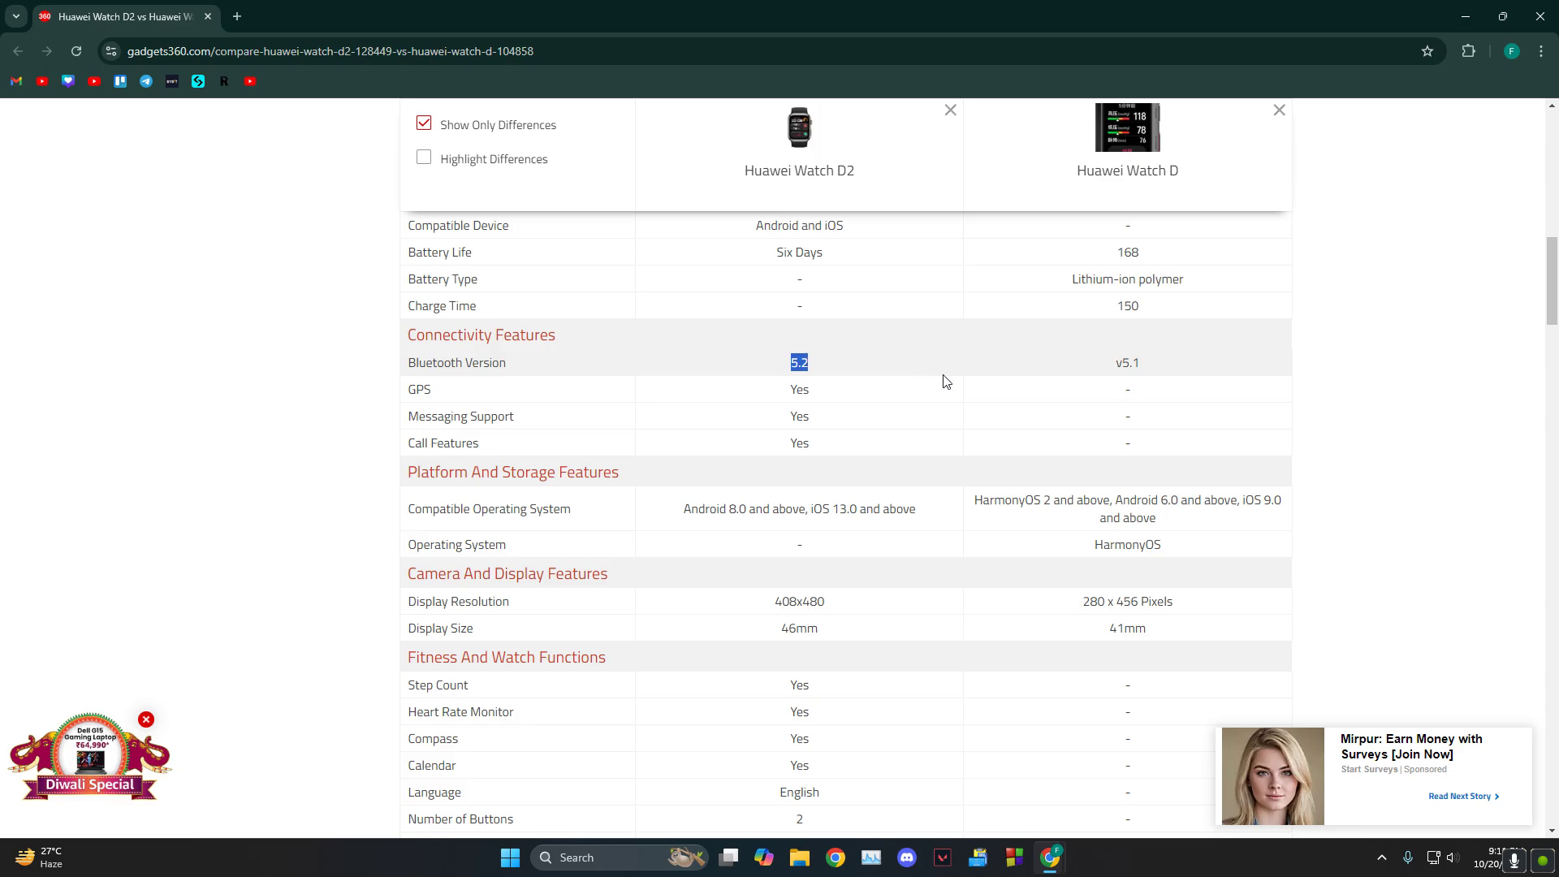
scroll(down, 3)
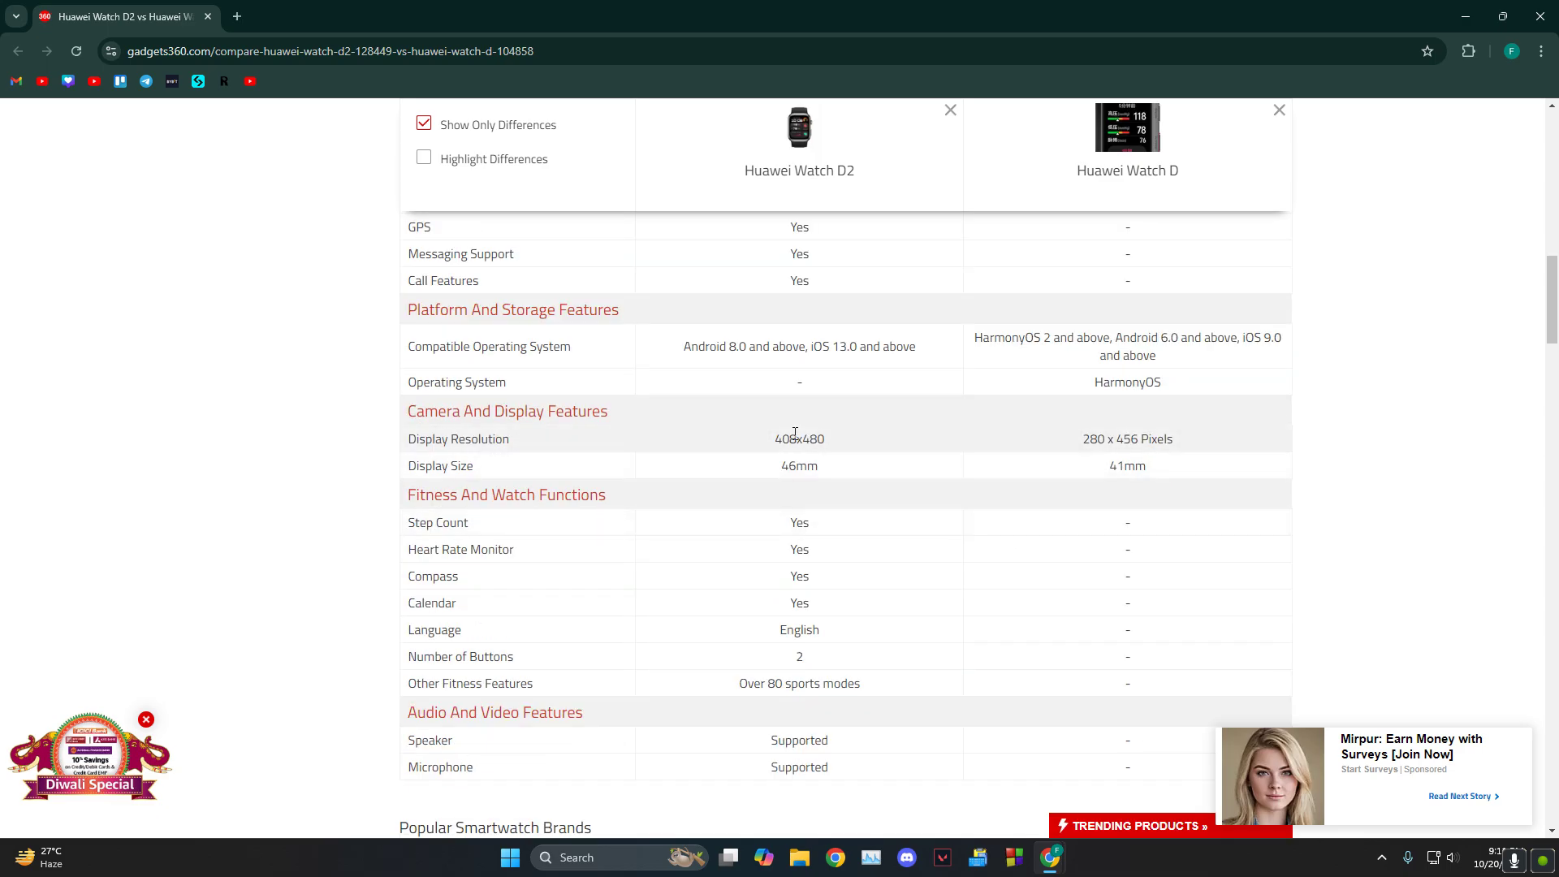